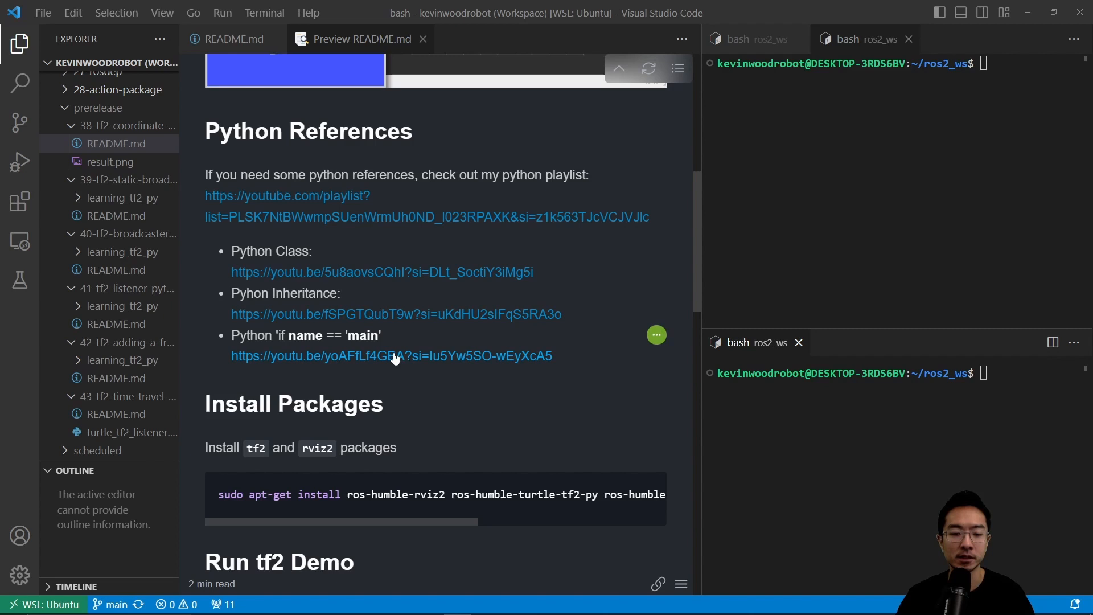
Scroll the README to the tf2 demo launch command and copy it.
{"action": "scroll", "scroll_direction": "down", "scroll_amount": 3}
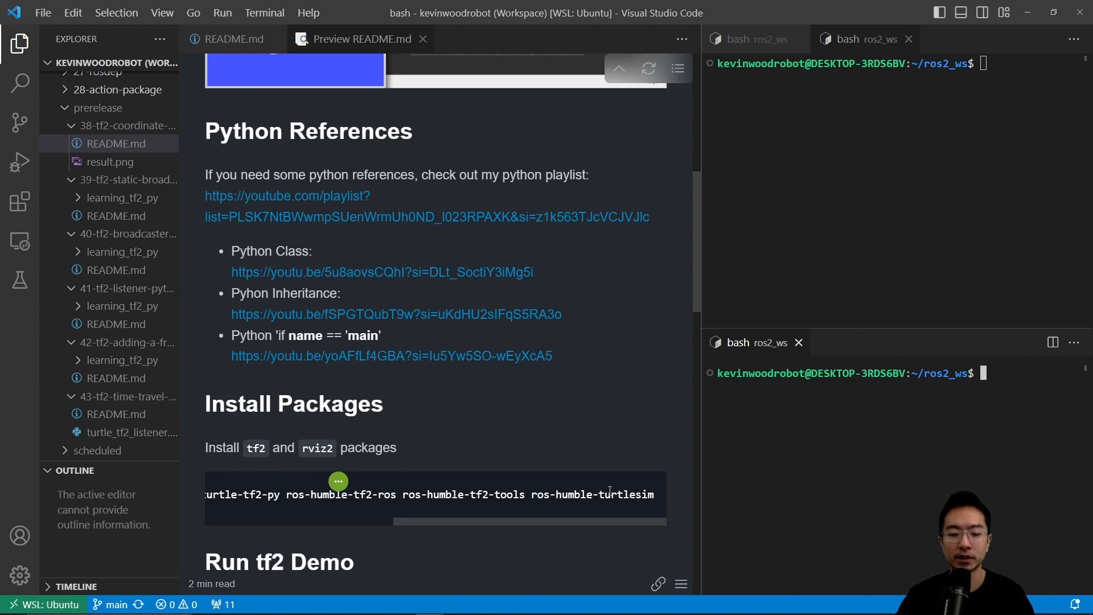
{"action": "scroll", "scroll_direction": "down", "scroll_amount": 3}
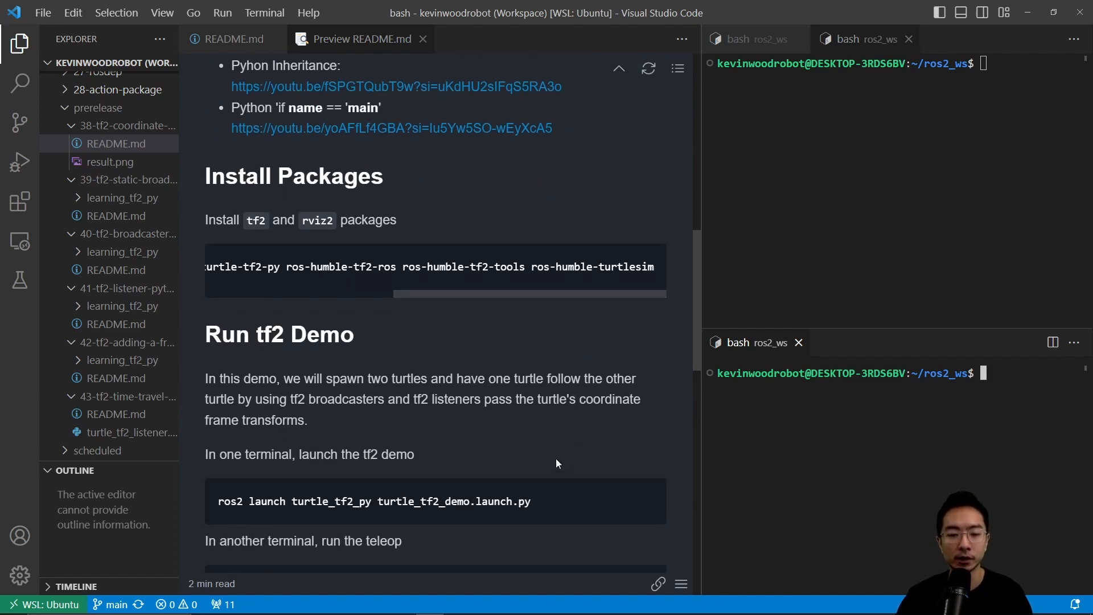
{"action": "mouse_move", "coordinate": [547, 500]}
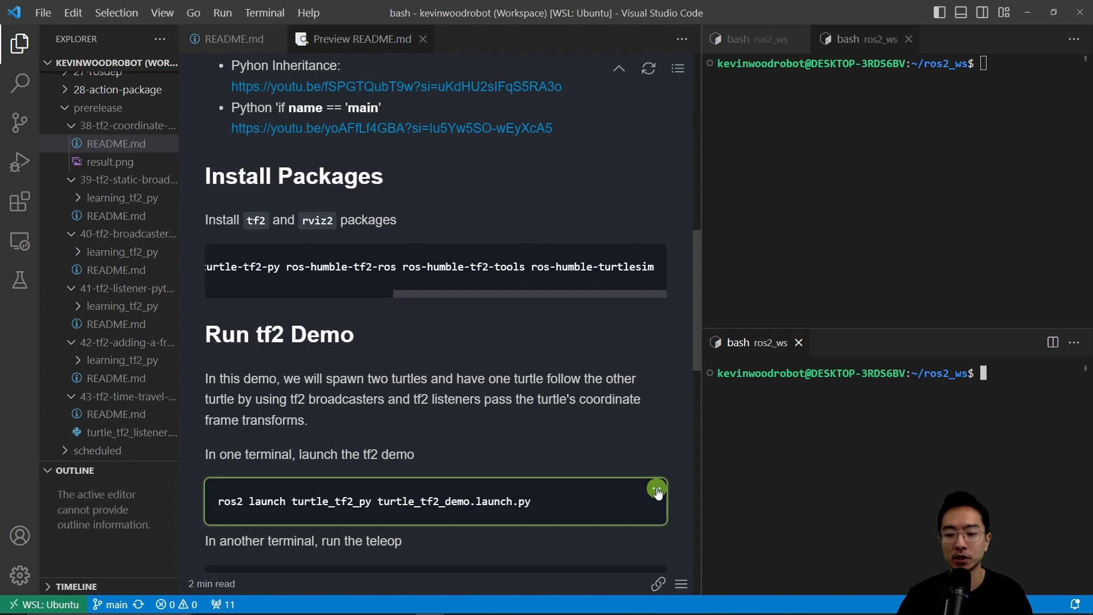
{"action": "left_click", "coordinate": [656, 488]}
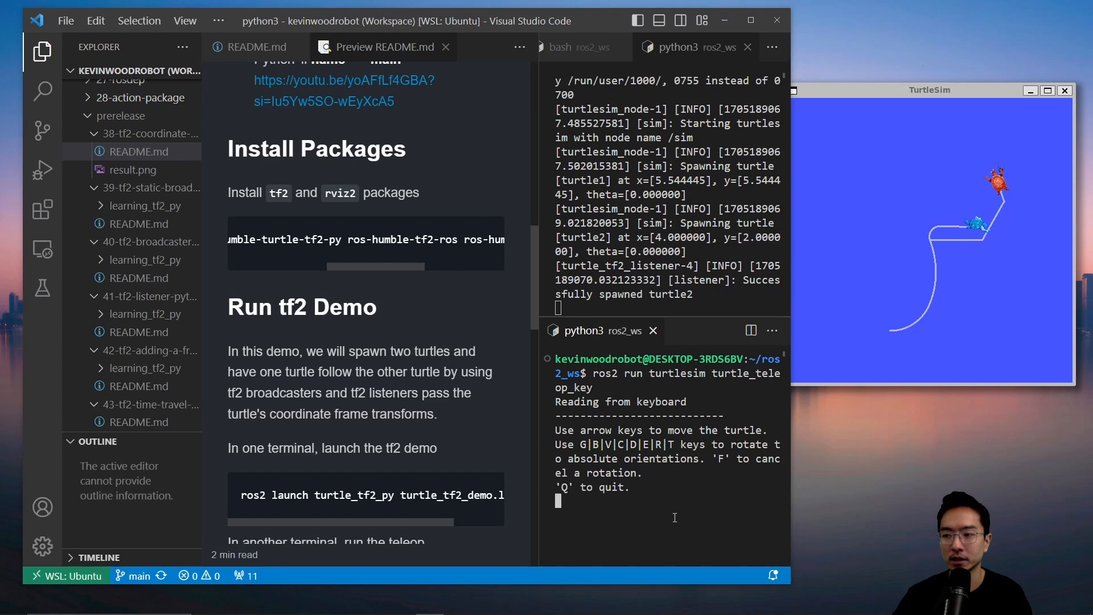
Steer the teleop turtle forward, then scroll the README down to View Frames.
{"action": "key", "text": "Up"}
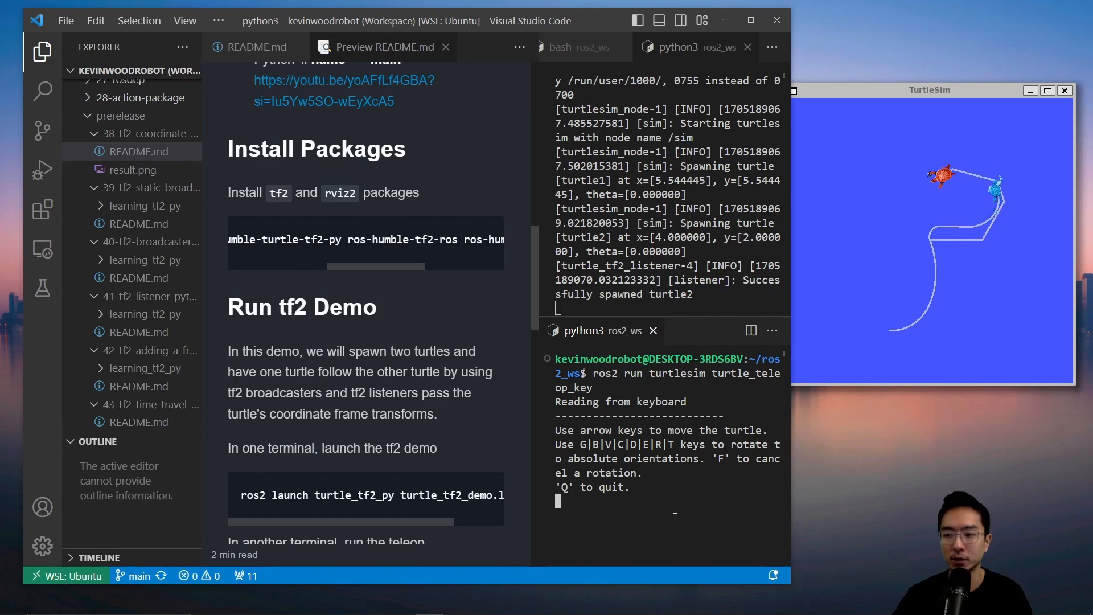
{"action": "scroll", "scroll_direction": "down", "scroll_amount": 3}
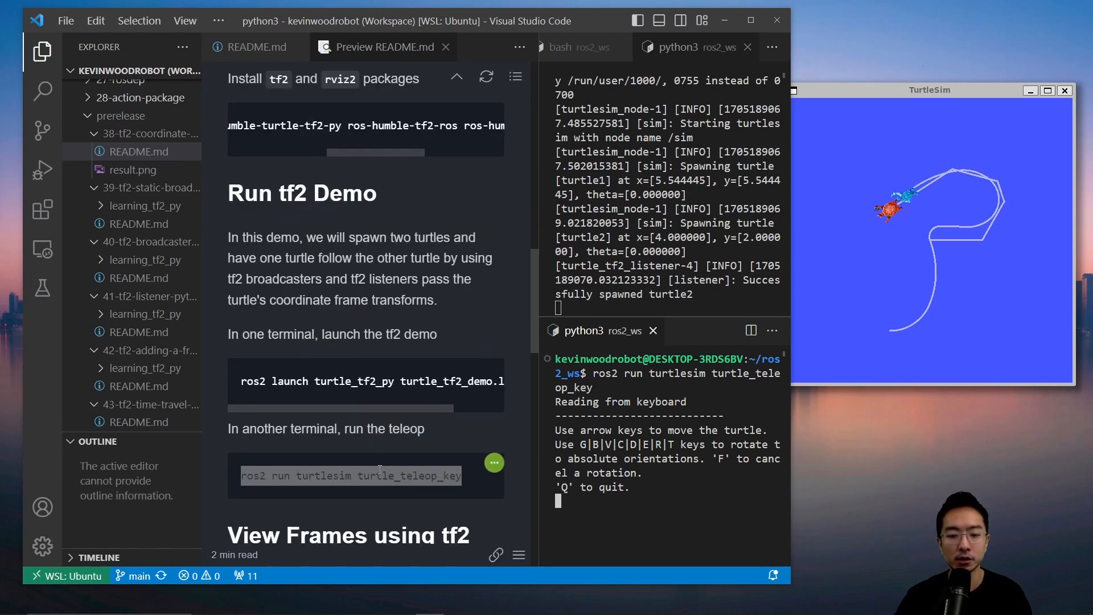
{"action": "scroll", "scroll_direction": "down", "scroll_amount": 3}
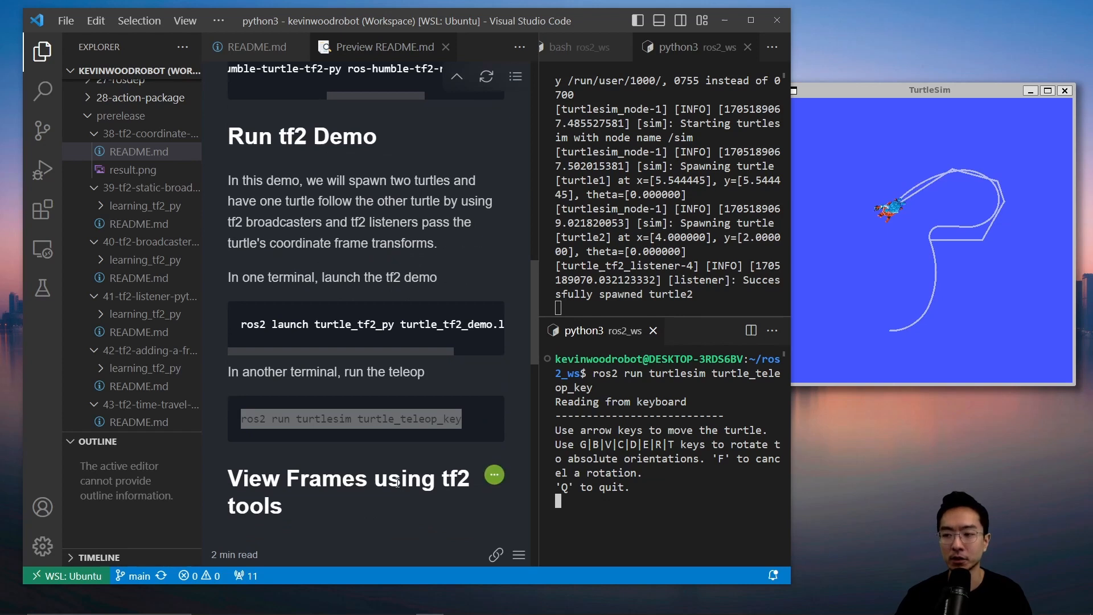
{"action": "scroll", "scroll_direction": "down", "scroll_amount": 3}
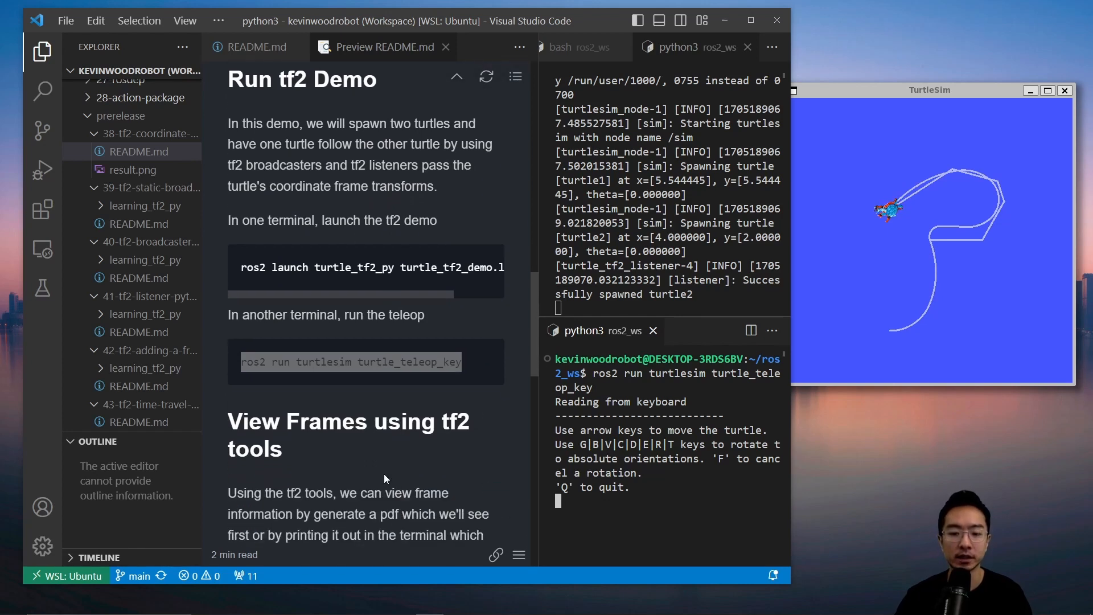
{"action": "scroll", "scroll_direction": "down", "scroll_amount": 3}
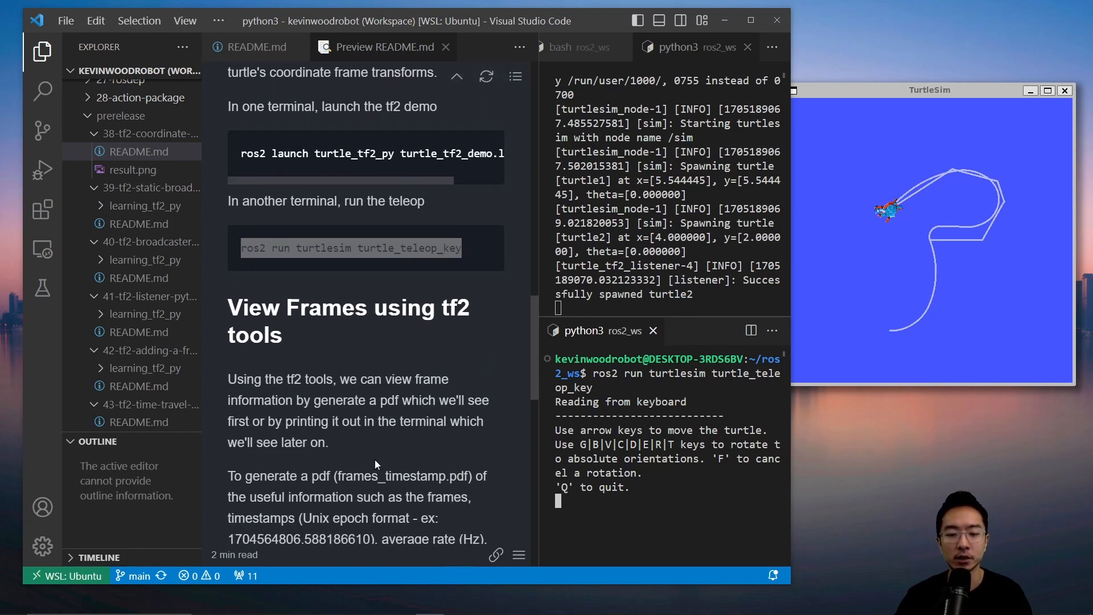
{"action": "scroll", "scroll_direction": "down", "scroll_amount": 3}
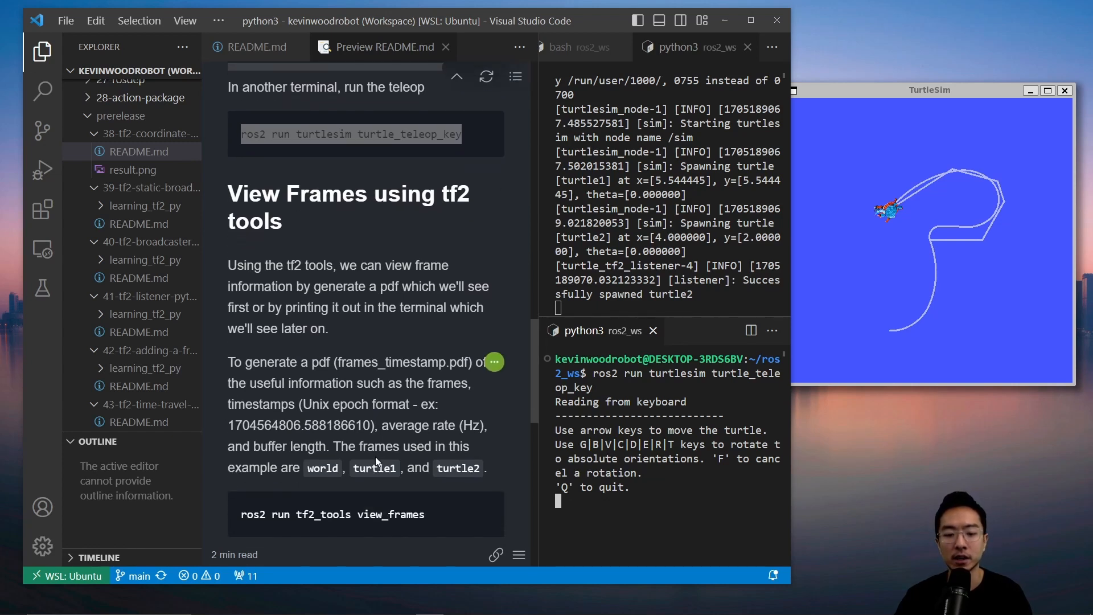
{"action": "mouse_move", "coordinate": [373, 507]}
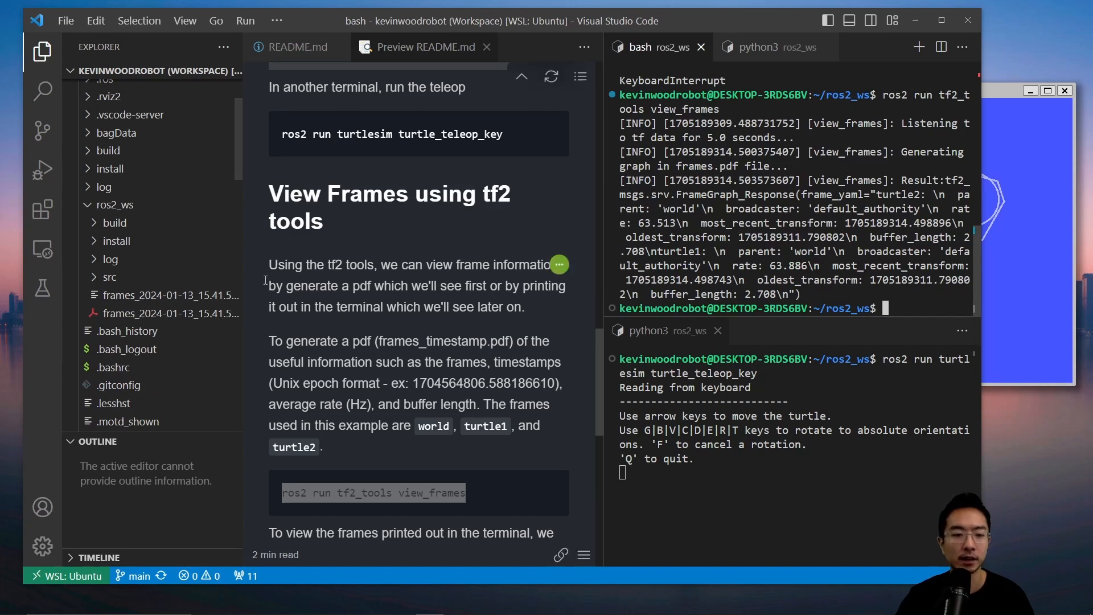
Open the generated frames PDF from the Explorer.
{"action": "left_click", "coordinate": [168, 313]}
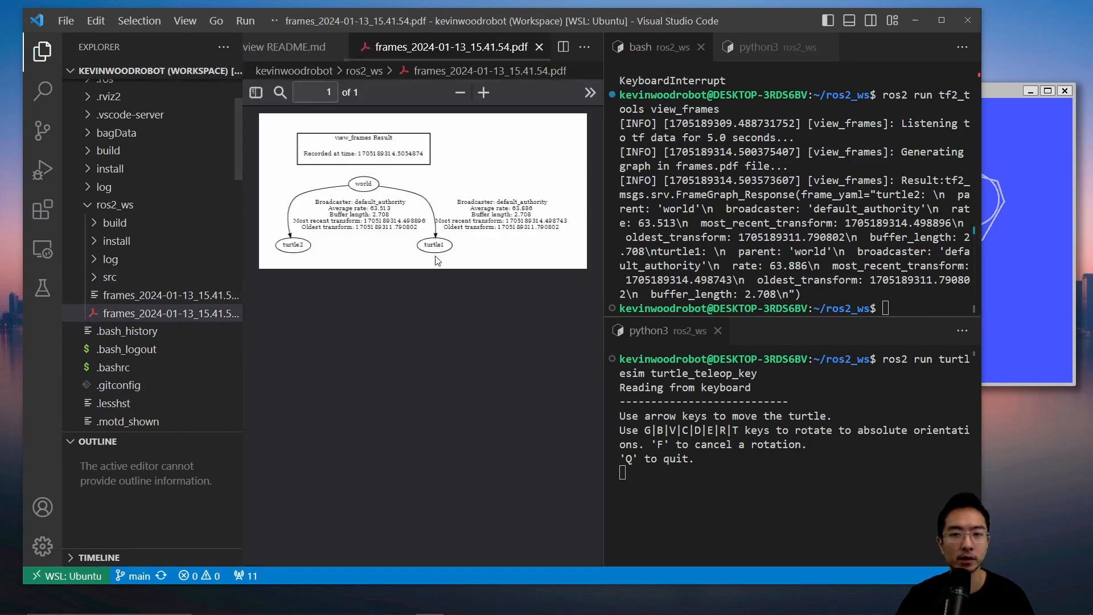
{"action": "mouse_move", "coordinate": [606, 242]}
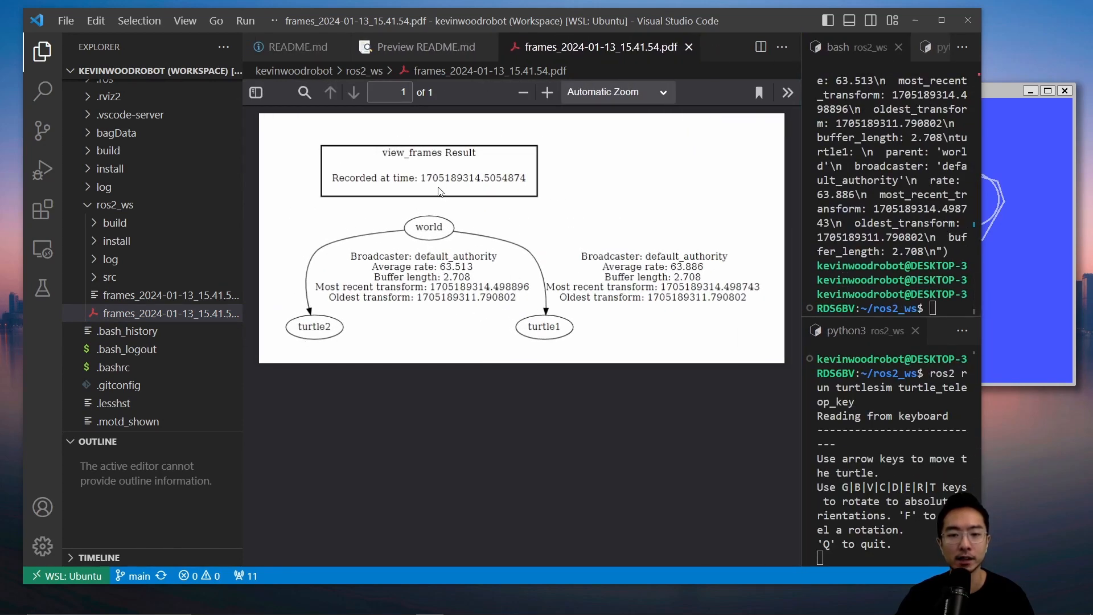
{"action": "mouse_move", "coordinate": [580, 226]}
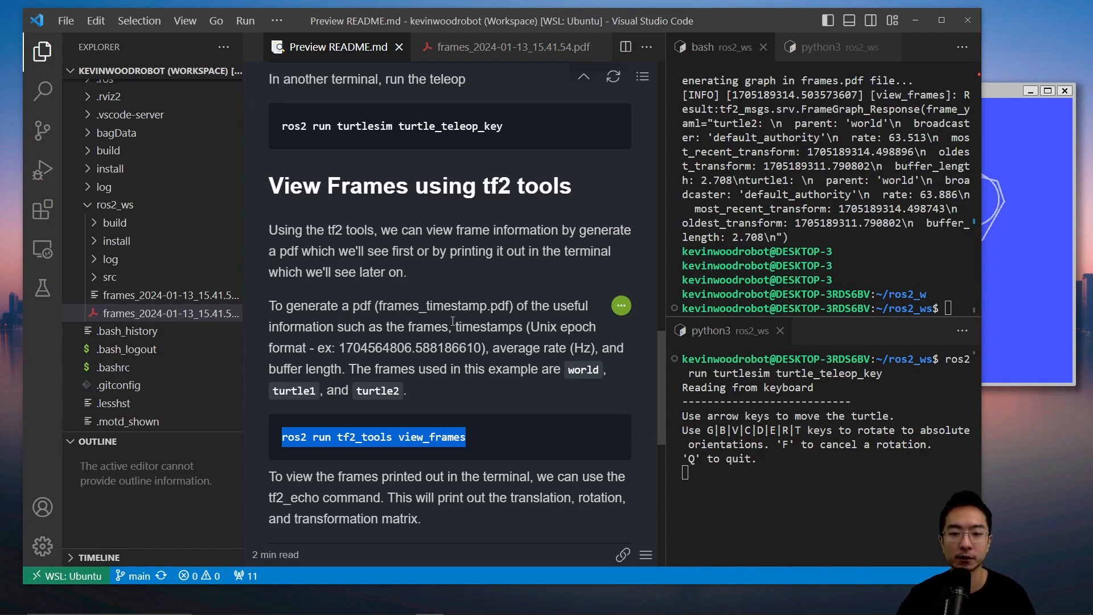
Scroll the README to the tf2_echo turtle2 turtle1 command.
{"action": "scroll", "scroll_direction": "down", "scroll_amount": 3}
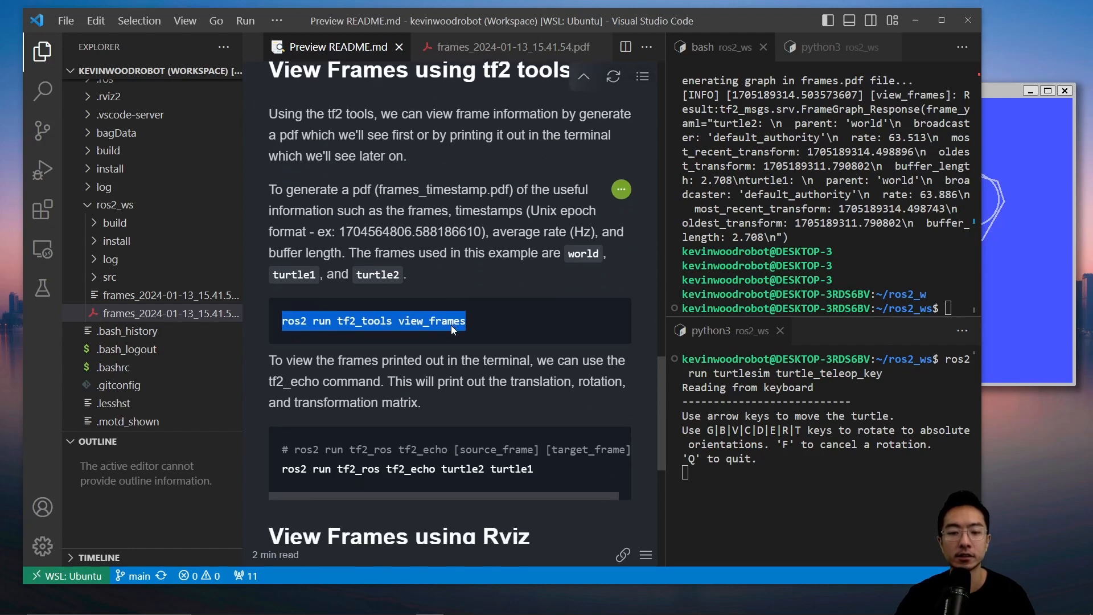
{"action": "scroll", "scroll_direction": "down", "scroll_amount": 3}
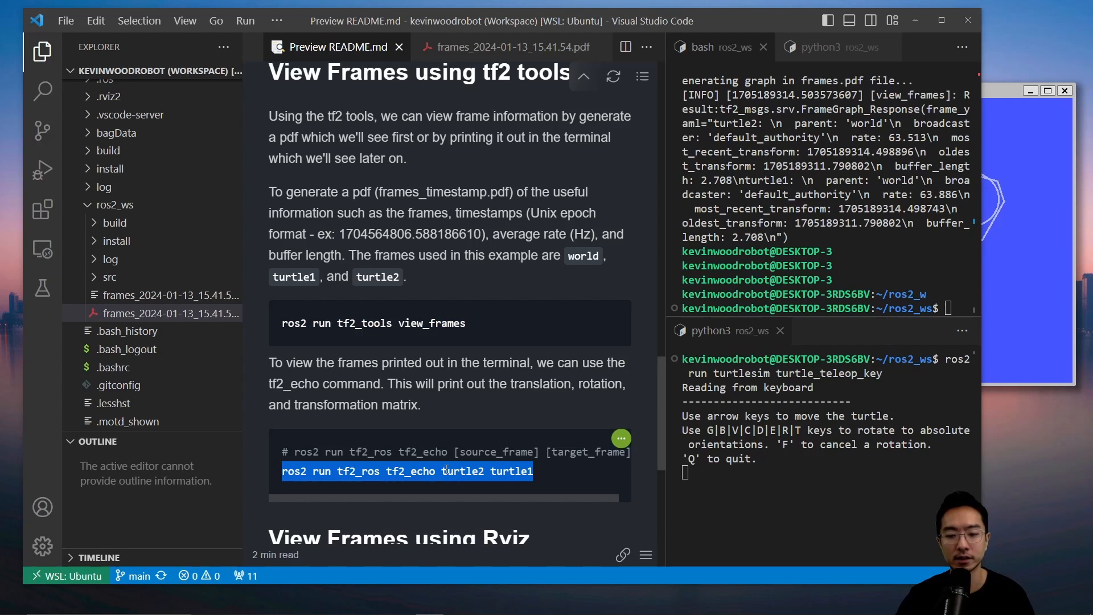
{"action": "mouse_move", "coordinate": [550, 472]}
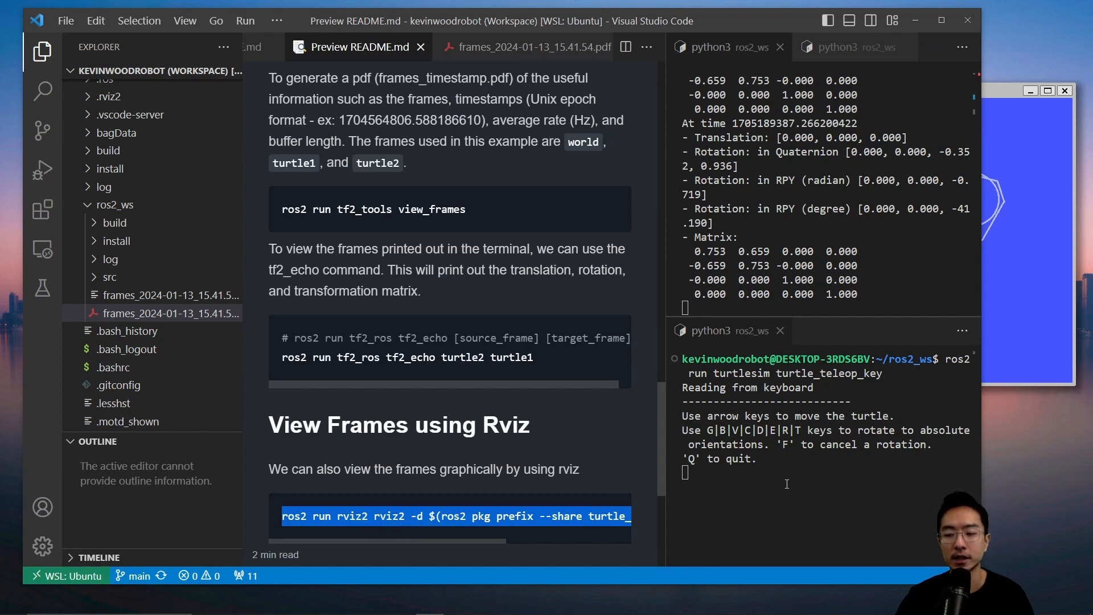
Stop tf2_echo, launch rviz2 with turtle_rviz.rviz, and move TurtleSim into view.
{"action": "key", "text": "ctrl+c"}
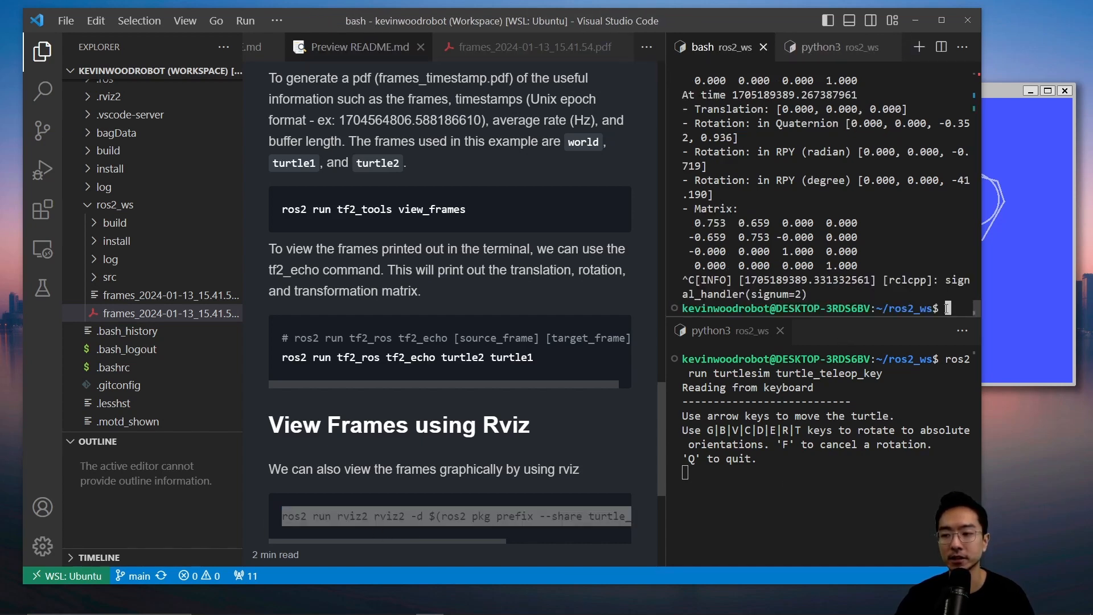
{"action": "type", "text": "ros2 run rviz2 rviz2 -d $(ros2 pkg prefix --share turtle_tf2_py)/rviz/turtle_rviz.rviz"}
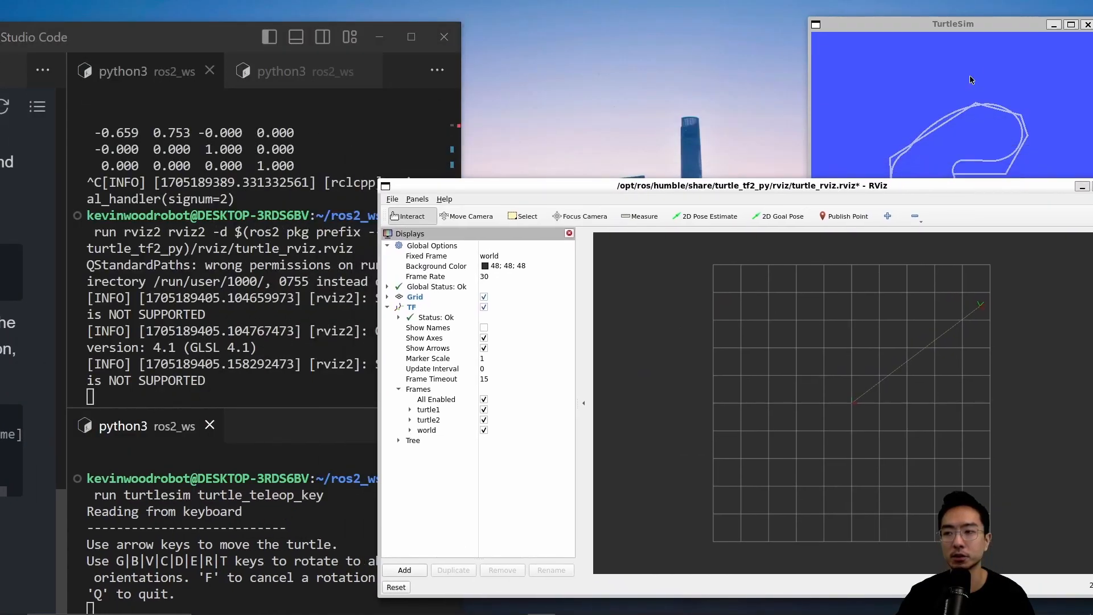
{"action": "left_click_drag", "start_coordinate": [951, 23], "coordinate": [661, 28]}
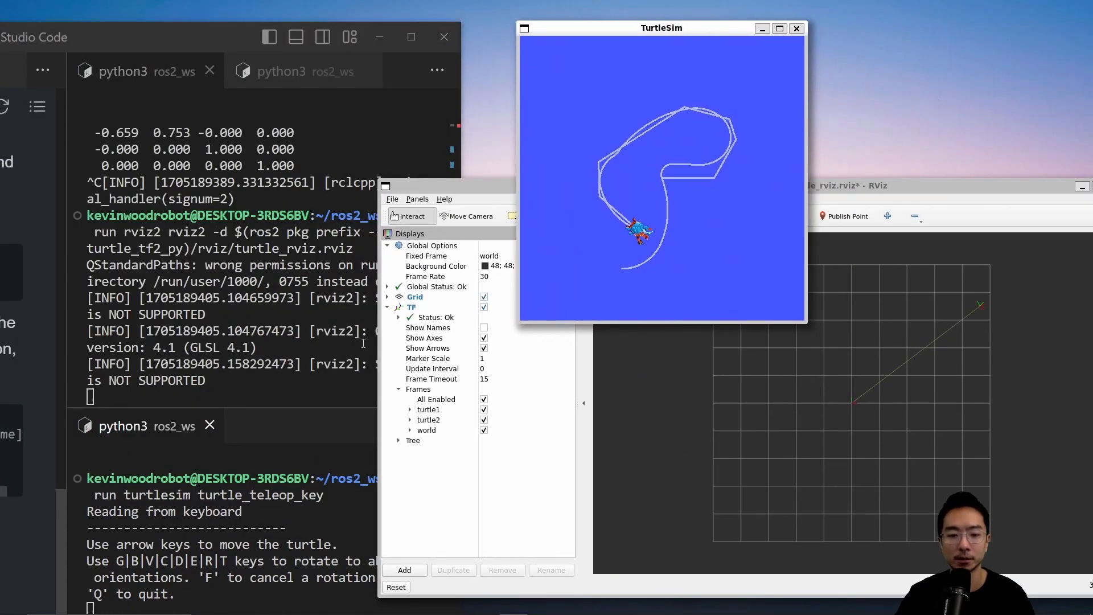